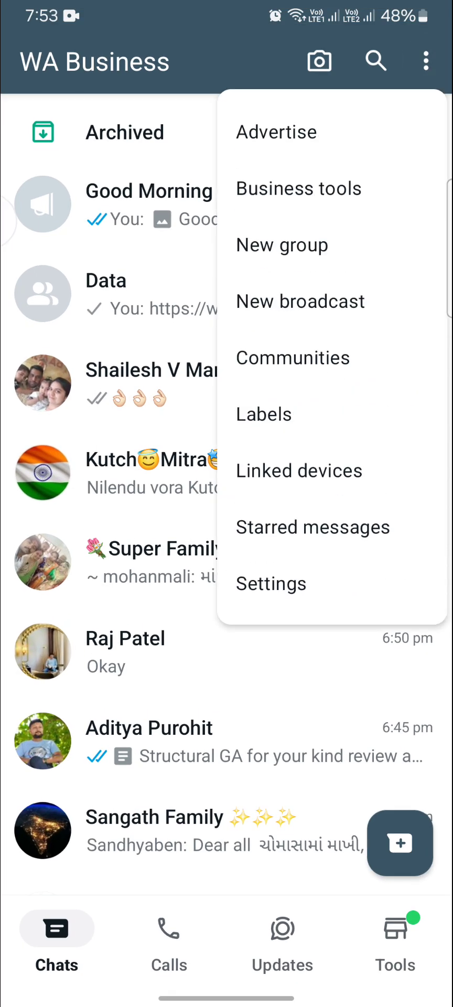
- Open the app's Settings from the chat list overflow menu
{"action": "left_click", "coordinate": [271, 583]}
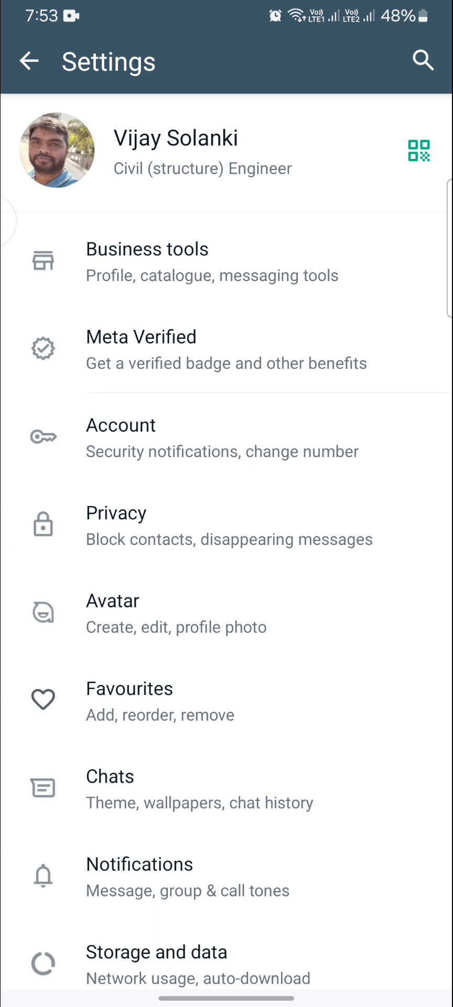
- View the Account settings briefly, then go to the Privacy settings
{"action": "left_click", "coordinate": [121, 425]}
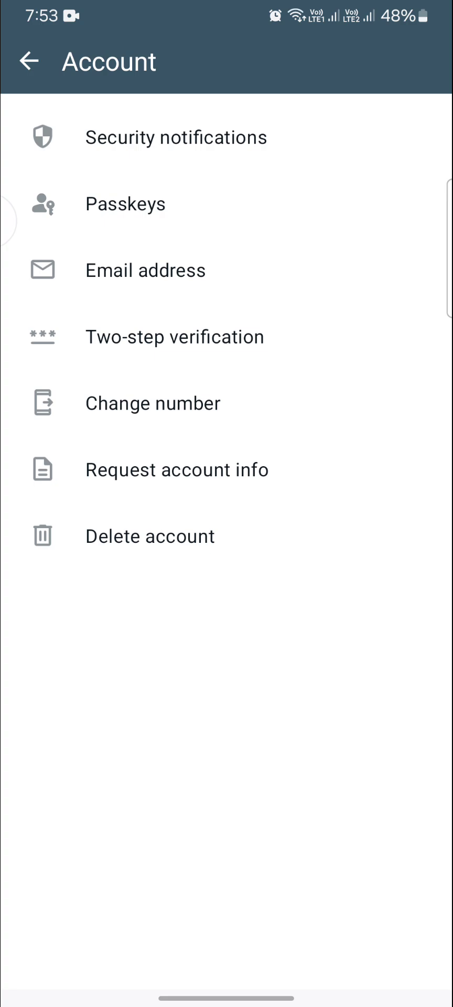
{"action": "left_click", "coordinate": [30, 62]}
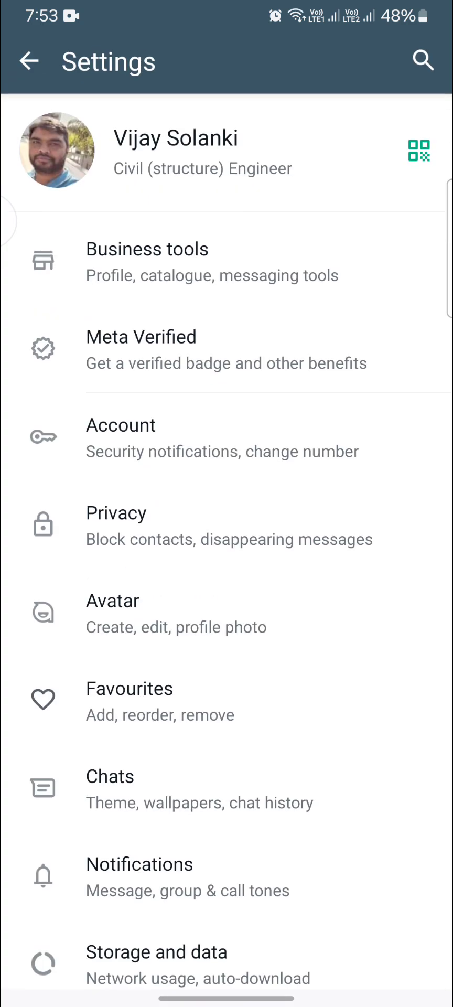
{"action": "left_click", "coordinate": [116, 513]}
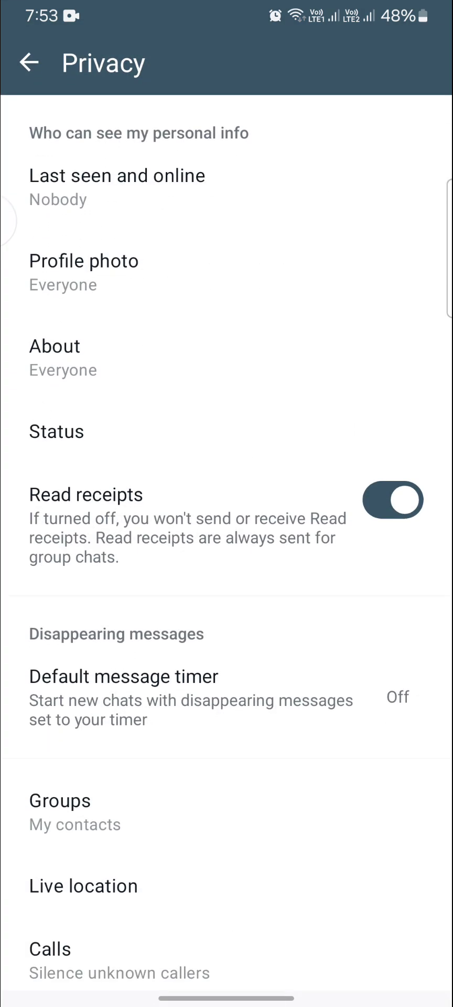
- Open App lock and turn on biometric unlock with immediate auto-lock
{"action": "scroll", "scroll_direction": "down", "scroll_amount": 3}
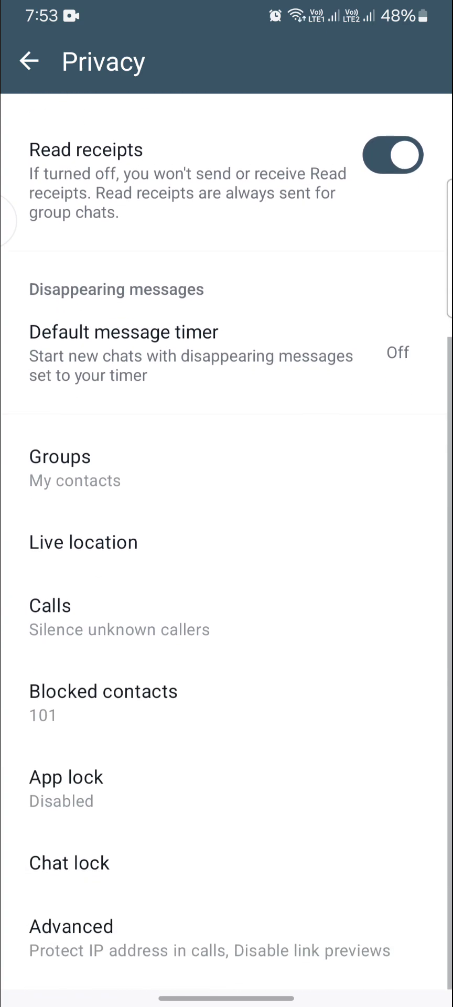
{"action": "left_click", "coordinate": [66, 777]}
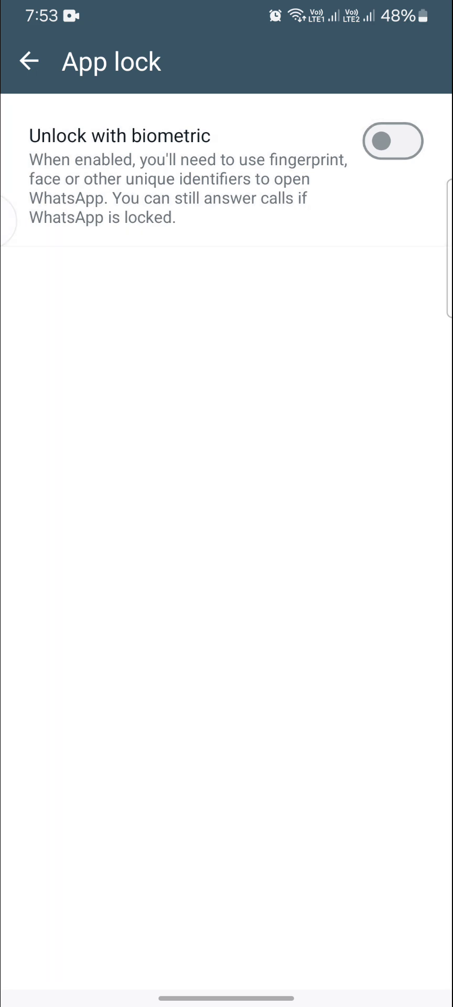
{"action": "left_click", "coordinate": [392, 140]}
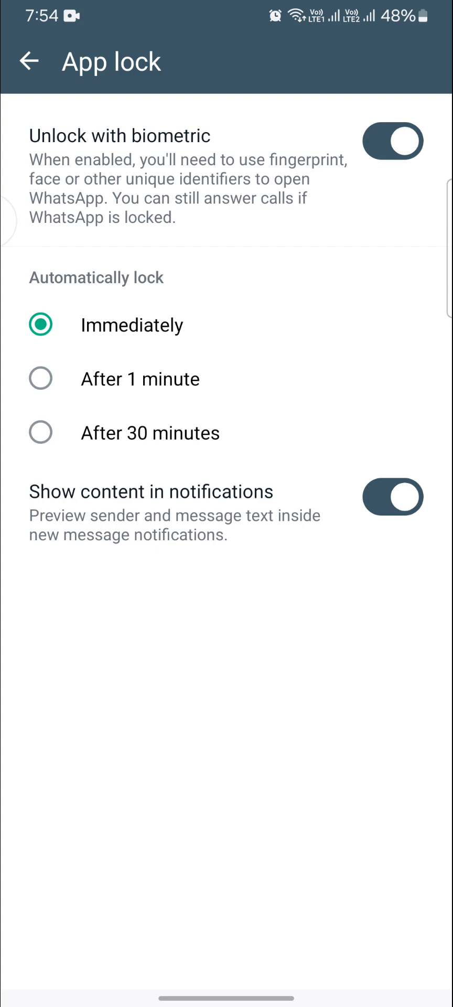